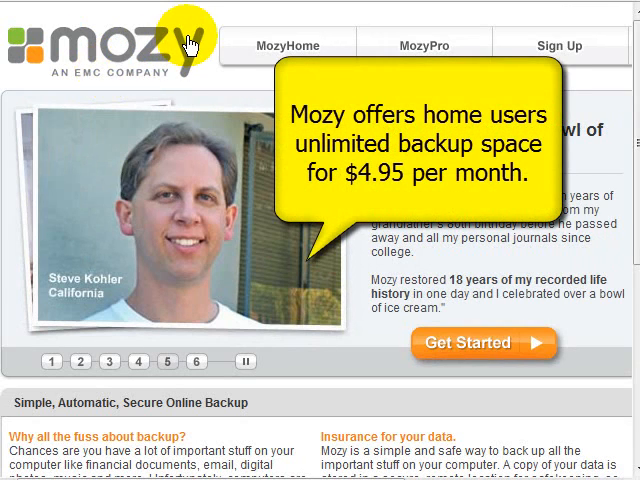
{"action": "mouse_move", "coordinate": [104, 90]}
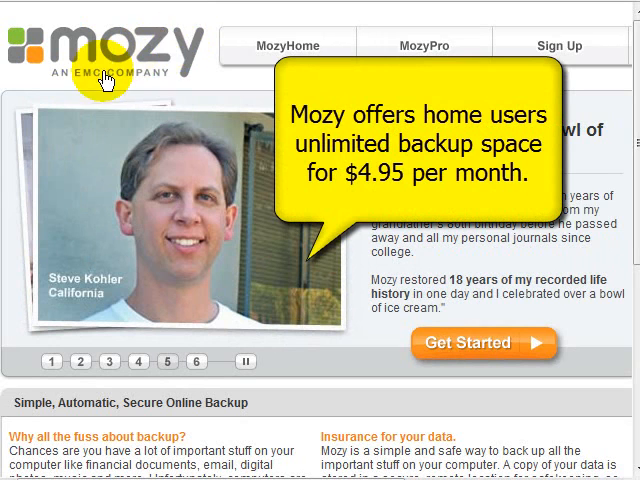
{"action": "mouse_move", "coordinate": [292, 48]}
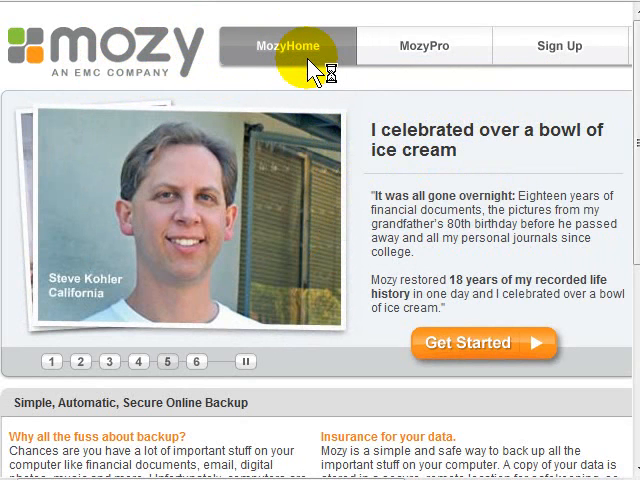
- Go to the MozyHome page for home users on the Mozy website
{"action": "left_click", "coordinate": [284, 46]}
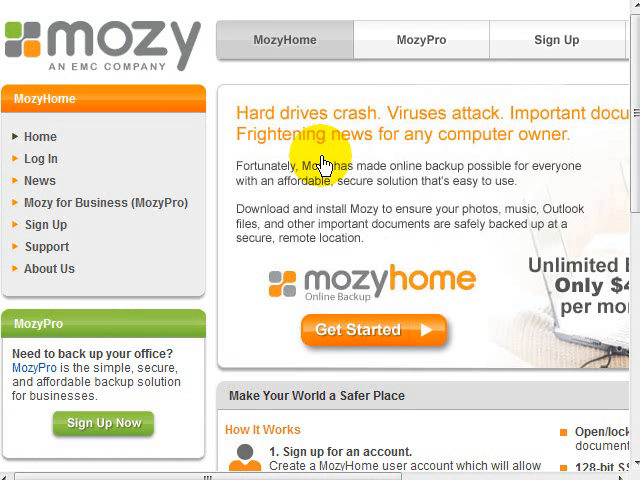
{"action": "mouse_move", "coordinate": [384, 318]}
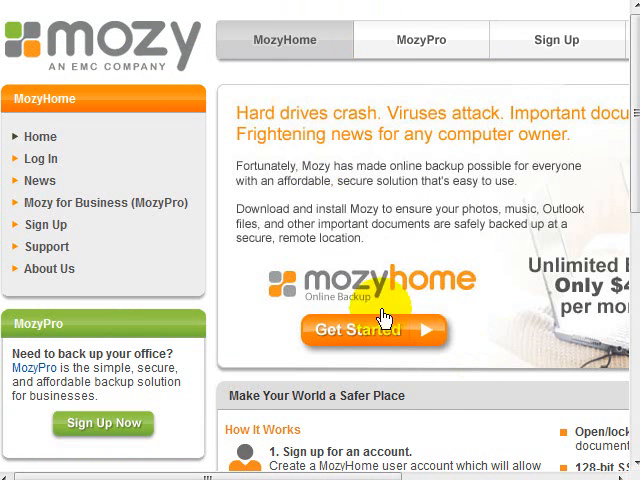
{"action": "mouse_move", "coordinate": [592, 322]}
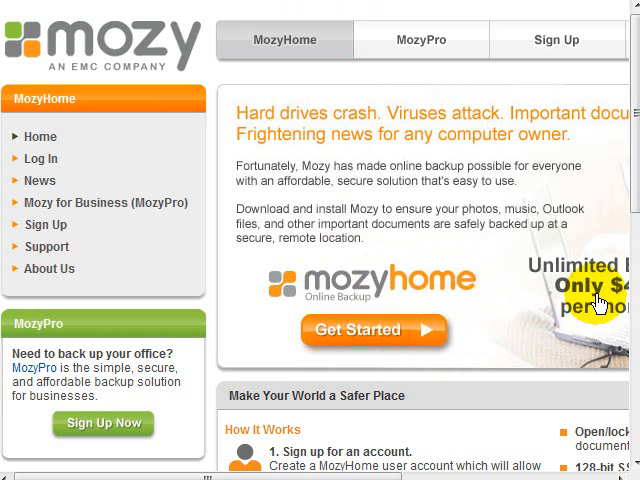
{"action": "mouse_move", "coordinate": [600, 296]}
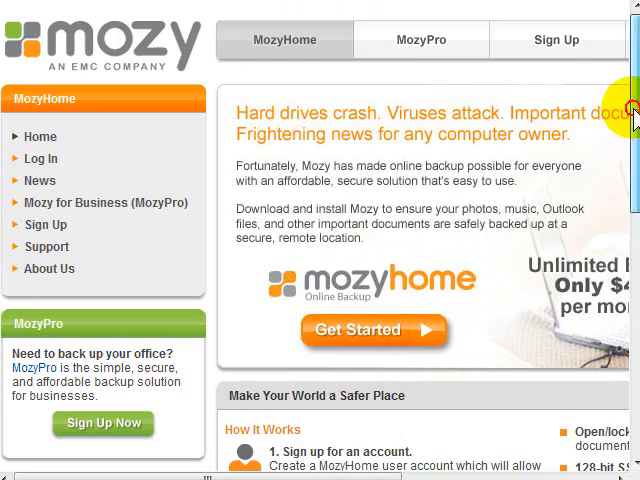
- Scroll down the MozyHome page to the Free account sign-up form fields
{"action": "scroll", "scroll_direction": "down", "scroll_amount": 3}
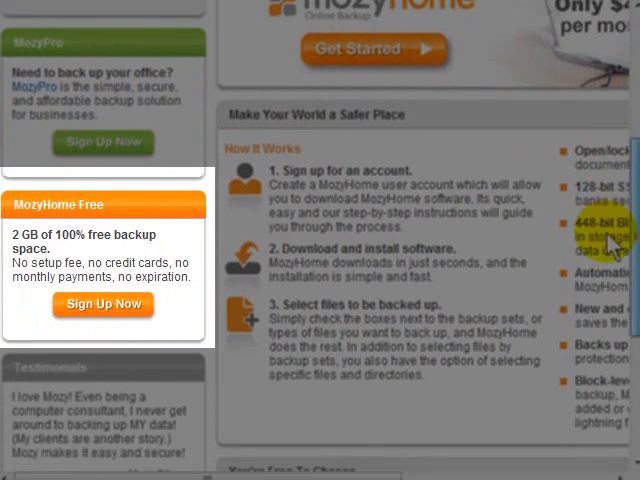
{"action": "scroll", "scroll_direction": "down", "scroll_amount": 3}
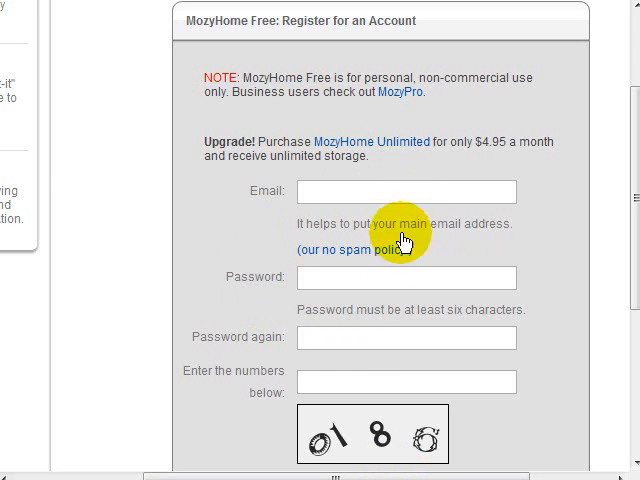
{"action": "mouse_move", "coordinate": [358, 370]}
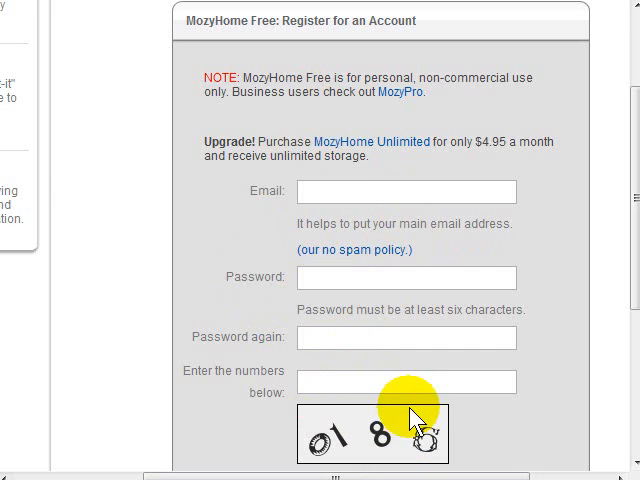
{"action": "scroll", "scroll_direction": "down", "scroll_amount": 3}
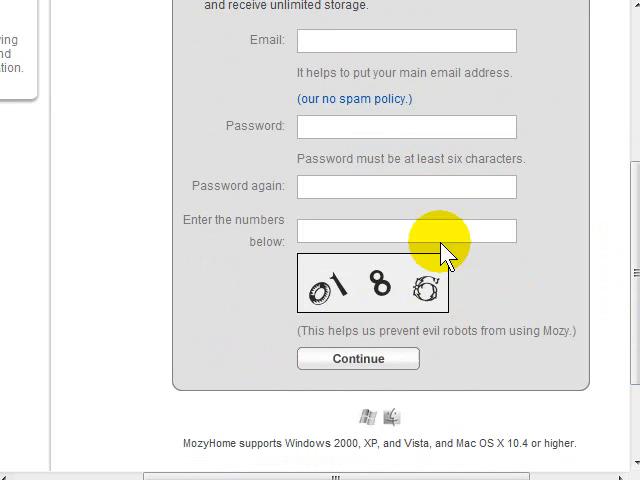
{"action": "mouse_move", "coordinate": [388, 384]}
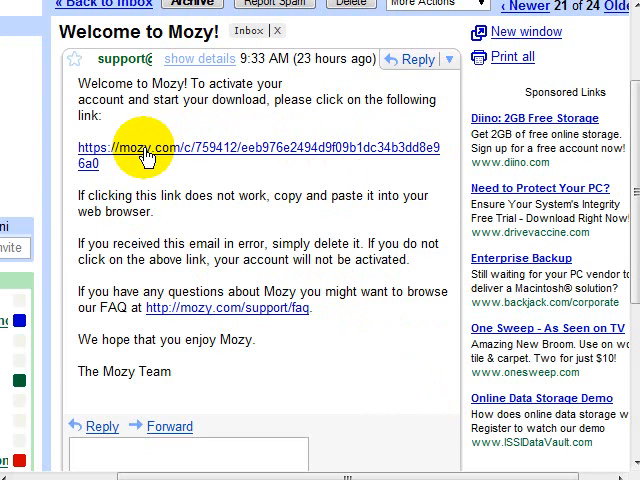
{"action": "mouse_move", "coordinate": [184, 164]}
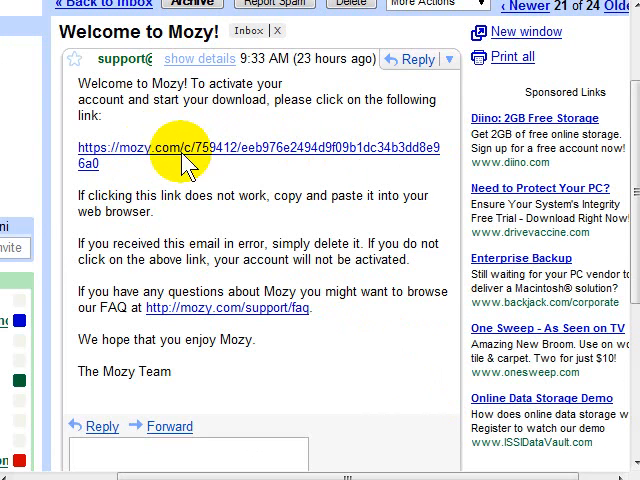
- Follow the account activation link in the Welcome to Mozy email
{"action": "left_click", "coordinate": [200, 148]}
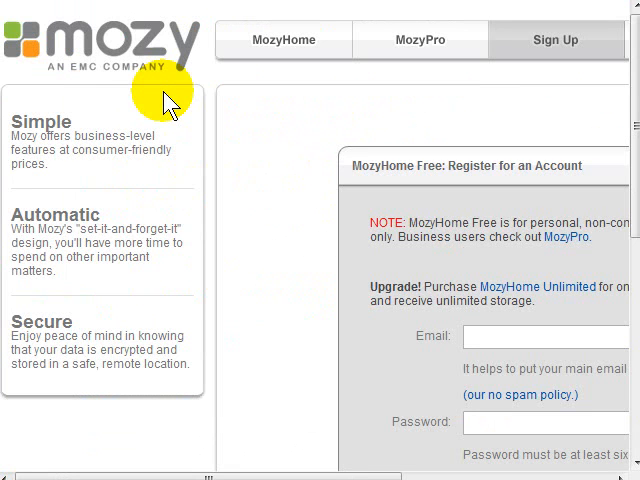
{"action": "mouse_move", "coordinate": [256, 140]}
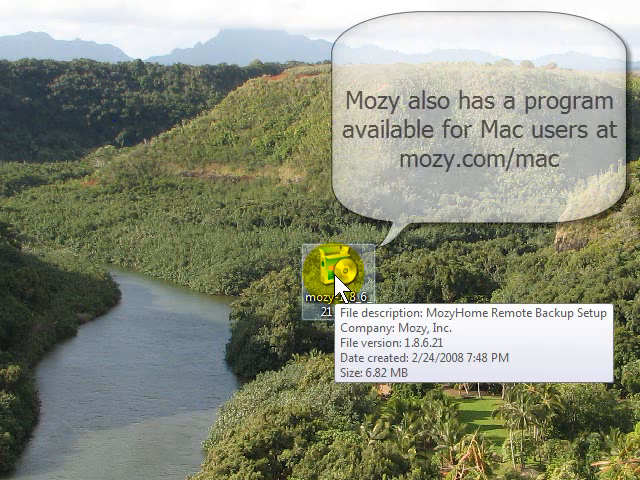
- Run the MozyHome installer, accept the license and keep C:\Program Files\MozyHome and the default Start Menu folder
{"action": "double_click", "coordinate": [332, 270]}
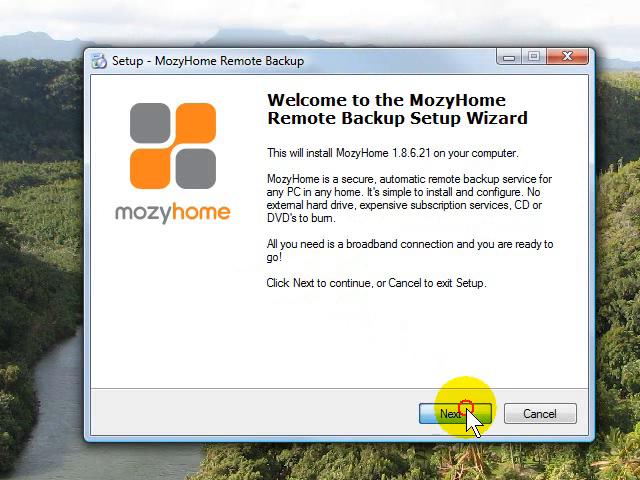
{"action": "left_click", "coordinate": [456, 412]}
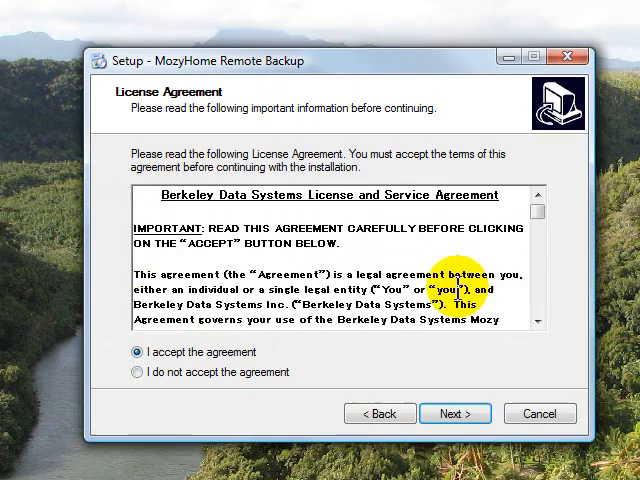
{"action": "scroll", "scroll_direction": "down", "scroll_amount": 3}
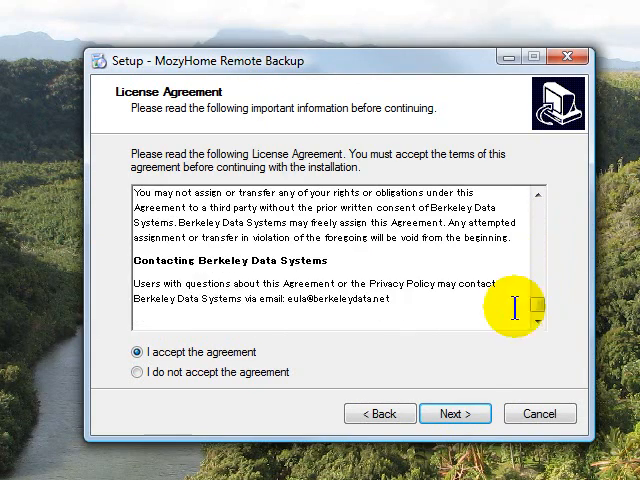
{"action": "left_click", "coordinate": [452, 414]}
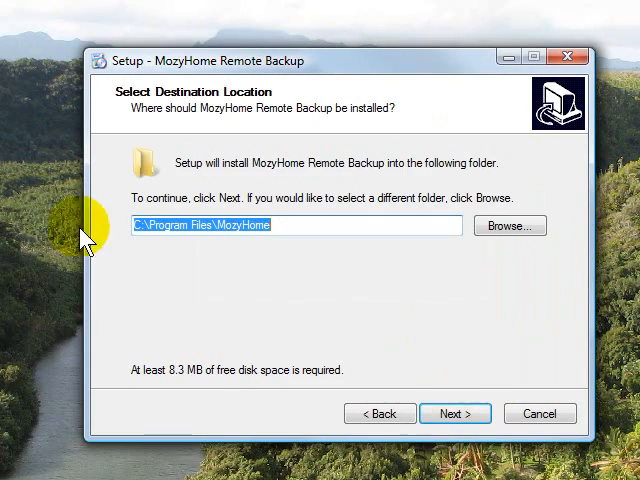
{"action": "left_click", "coordinate": [450, 412]}
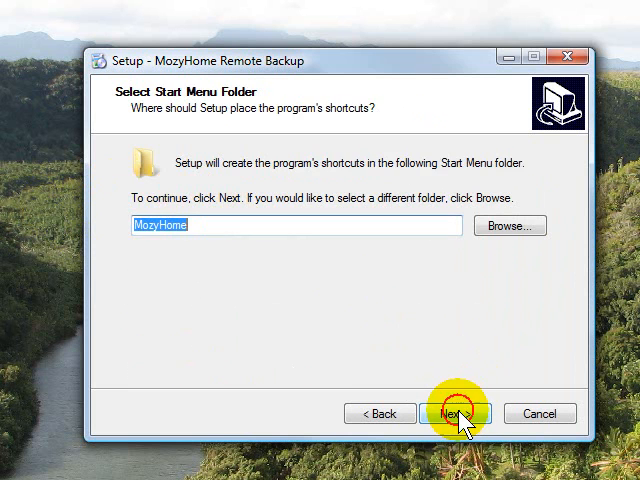
{"action": "left_click", "coordinate": [464, 412]}
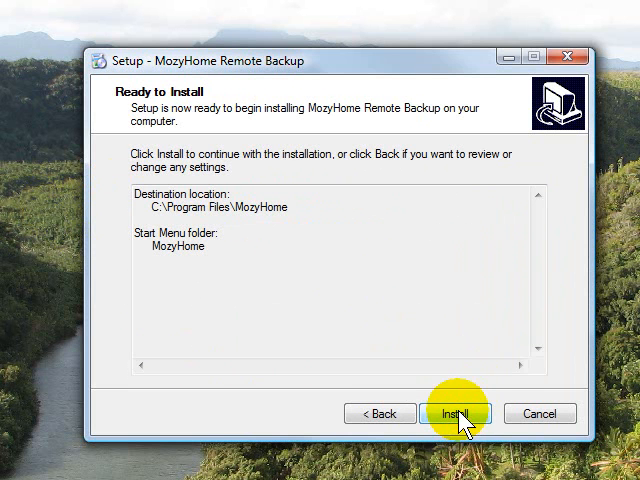
{"action": "mouse_move", "coordinate": [532, 440]}
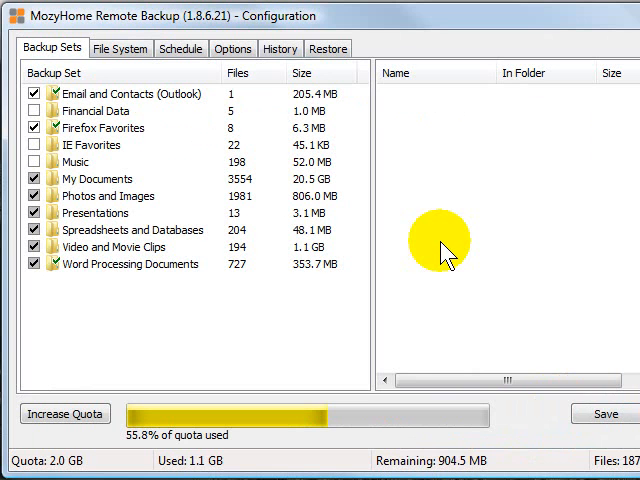
{"action": "mouse_move", "coordinate": [112, 294]}
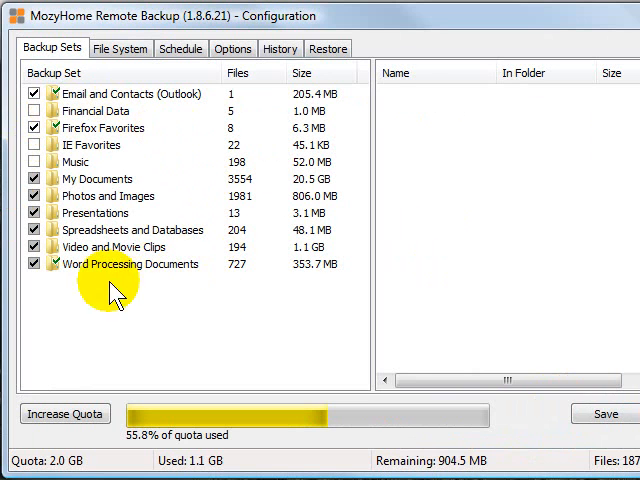
{"action": "mouse_move", "coordinate": [244, 204]}
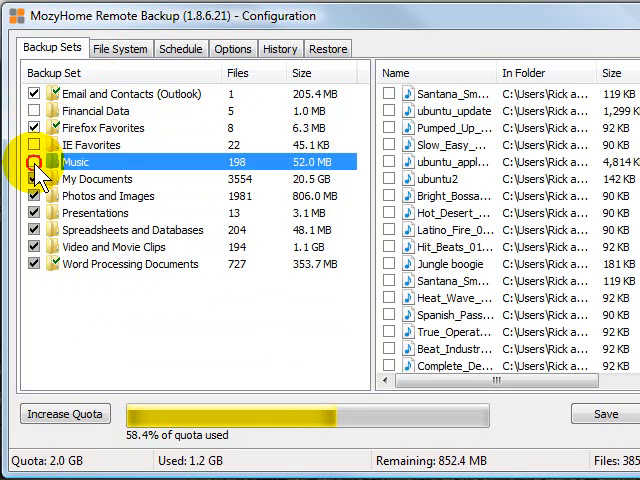
- Exclude the Music backup set and list the files in the My Documents set
{"action": "left_click", "coordinate": [34, 162]}
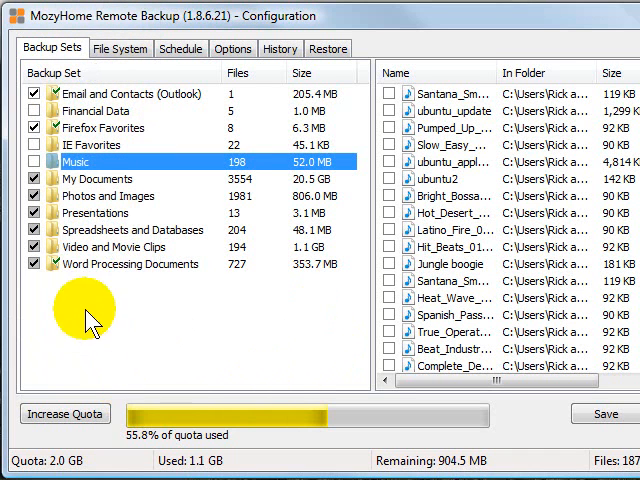
{"action": "mouse_move", "coordinate": [178, 284]}
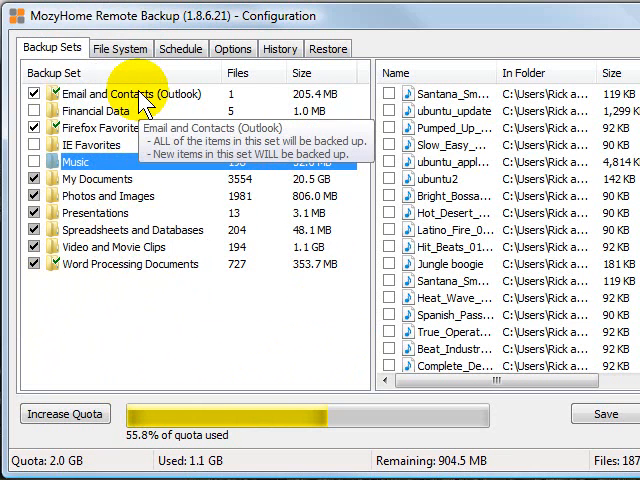
{"action": "mouse_move", "coordinate": [150, 190]}
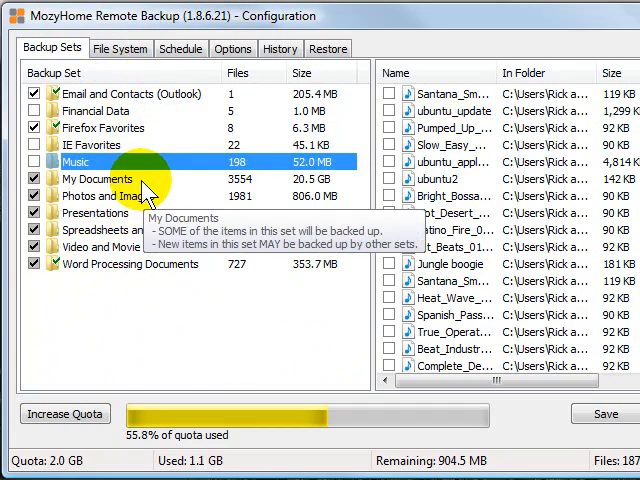
{"action": "mouse_move", "coordinate": [150, 196]}
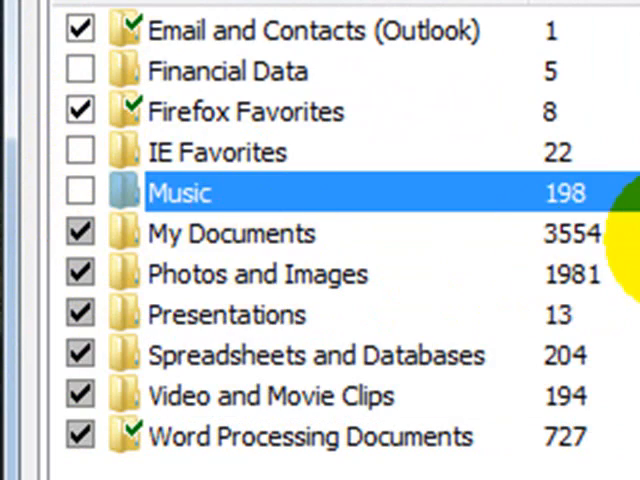
{"action": "left_click", "coordinate": [232, 232]}
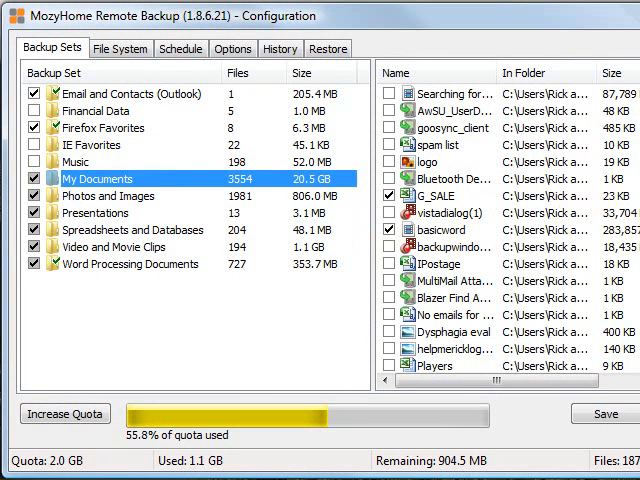
{"action": "scroll", "scroll_direction": "down", "scroll_amount": 3}
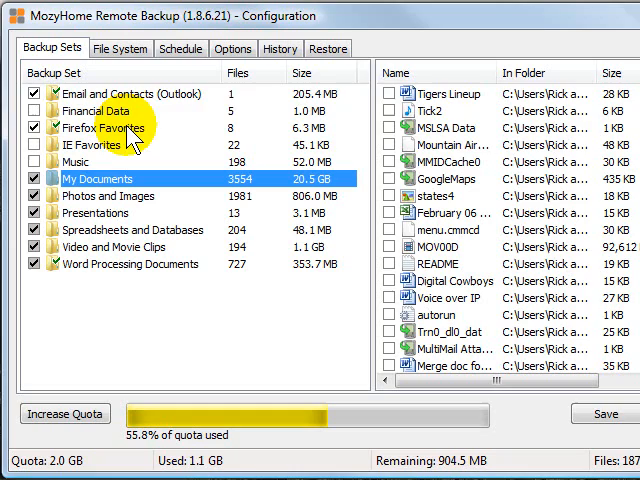
{"action": "mouse_move", "coordinate": [476, 144]}
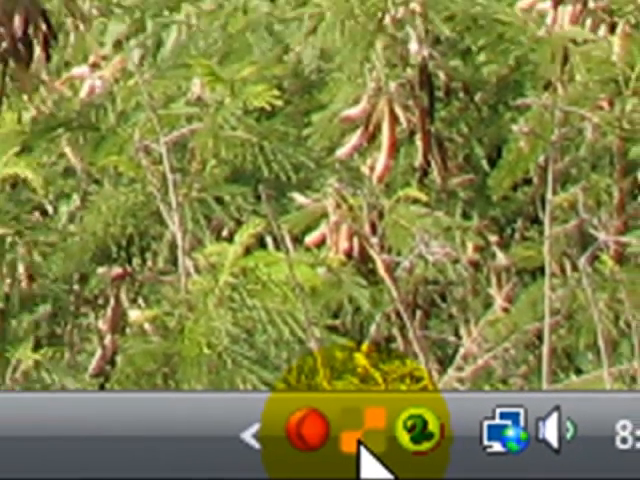
- Show the MozyHome Status window from the tray and start loading its configuration
{"action": "left_click", "coordinate": [394, 432]}
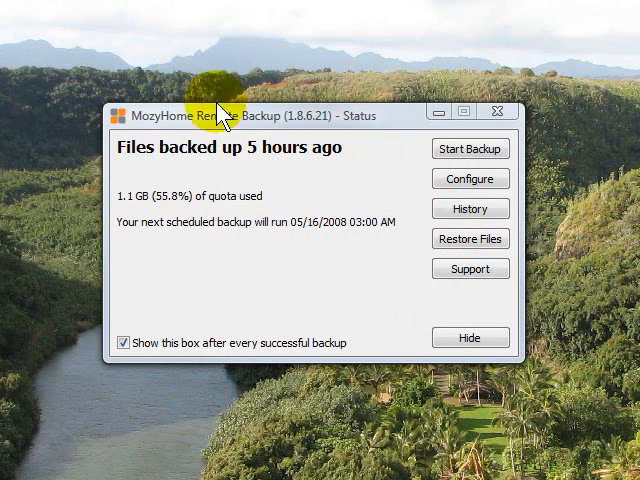
{"action": "mouse_move", "coordinate": [164, 160]}
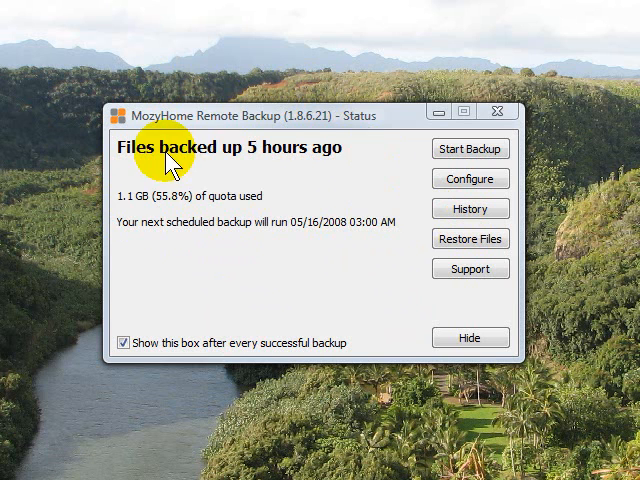
{"action": "mouse_move", "coordinate": [380, 158]}
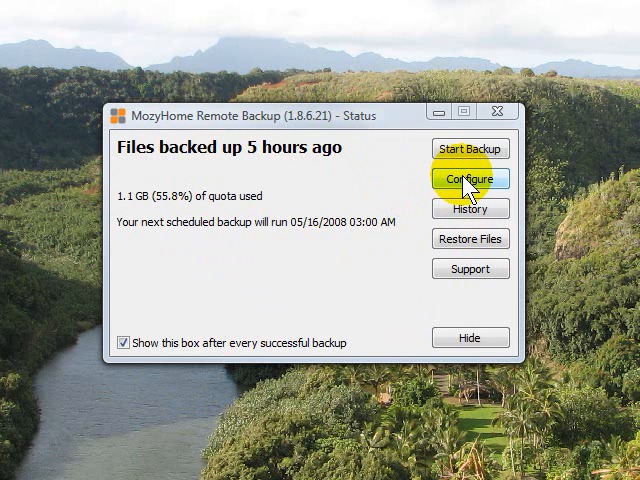
{"action": "left_click", "coordinate": [470, 178]}
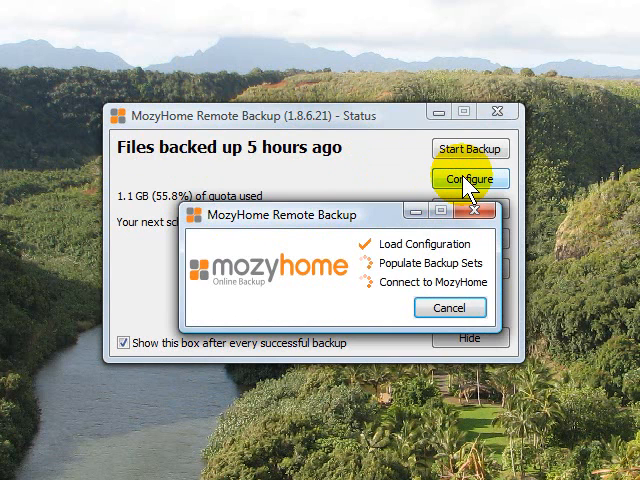
- Let the configuration finish loading to the Backup Sets list
{"action": "left_click", "coordinate": [468, 178]}
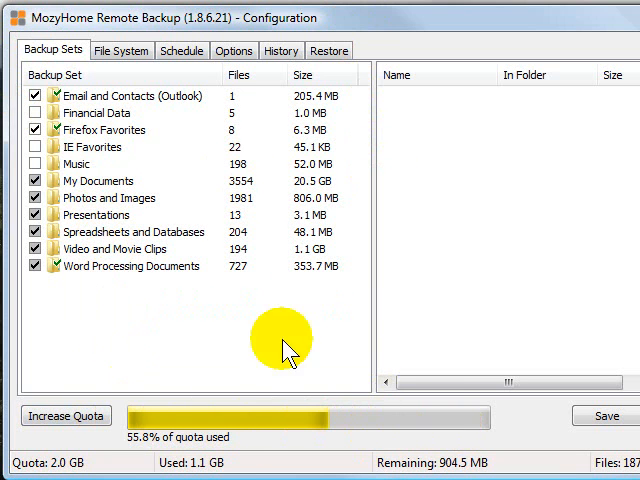
{"action": "mouse_move", "coordinate": [100, 92]}
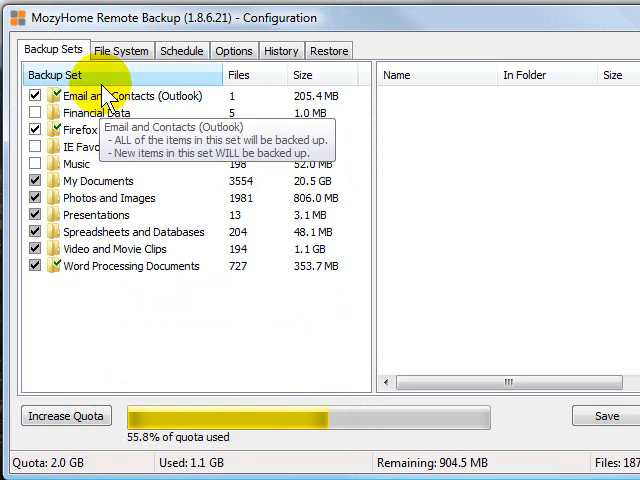
- Review the File System folder tree, then the Schedule settings (daily at 3:00 AM)
{"action": "left_click", "coordinate": [120, 48]}
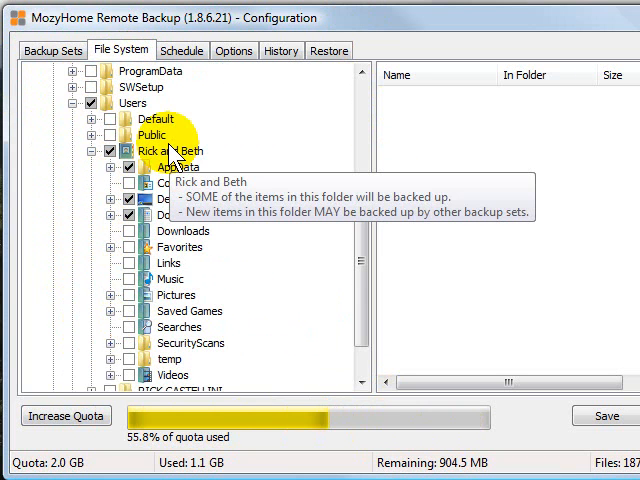
{"action": "mouse_move", "coordinate": [268, 184]}
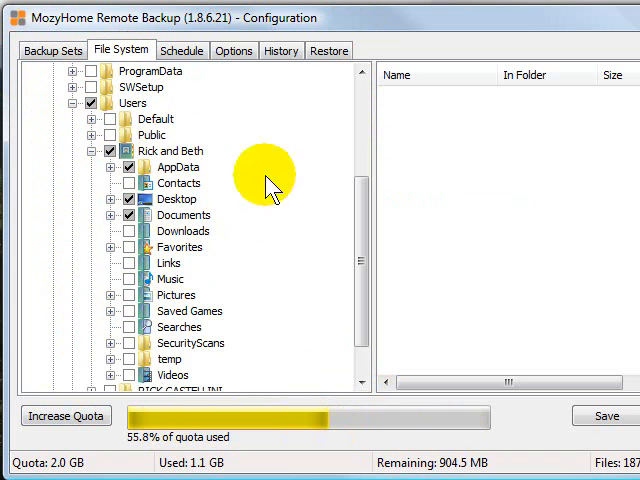
{"action": "mouse_move", "coordinate": [170, 276]}
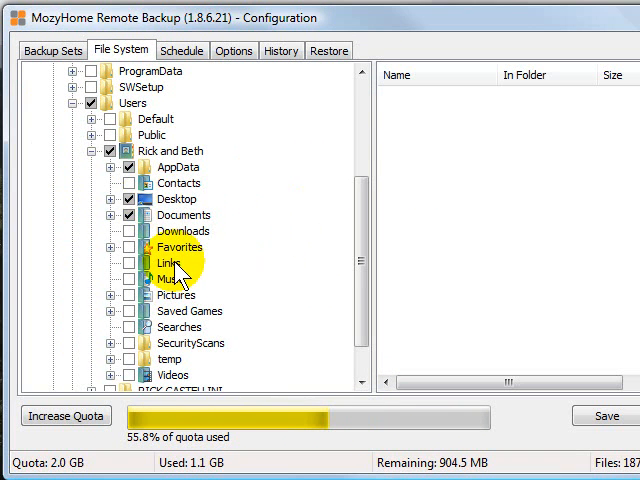
{"action": "mouse_move", "coordinate": [220, 184]}
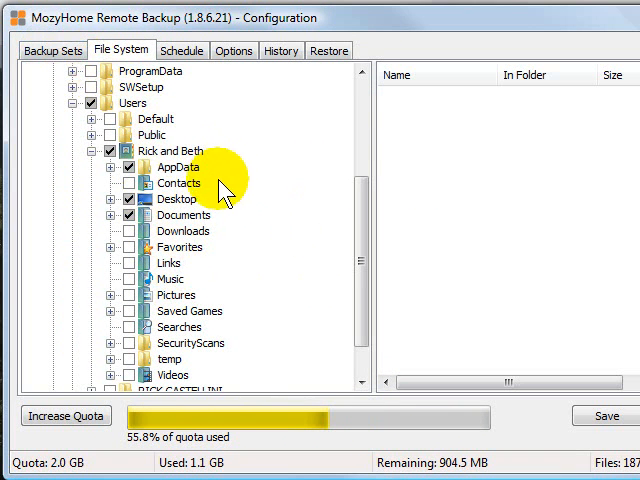
{"action": "left_click", "coordinate": [182, 50]}
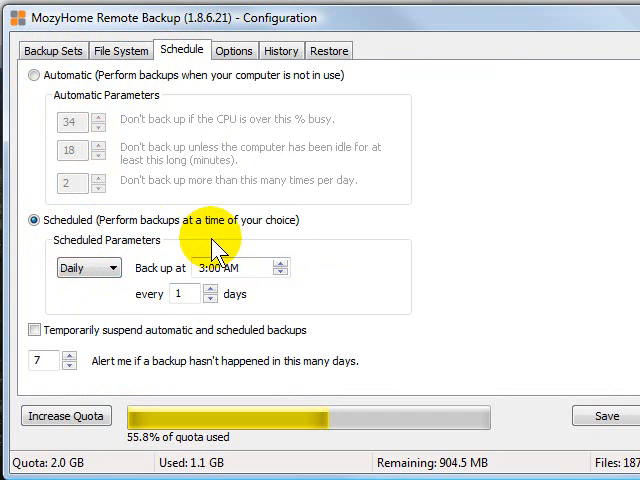
- Review the general Options, then the History log of successful scheduled backups
{"action": "left_click", "coordinate": [234, 50]}
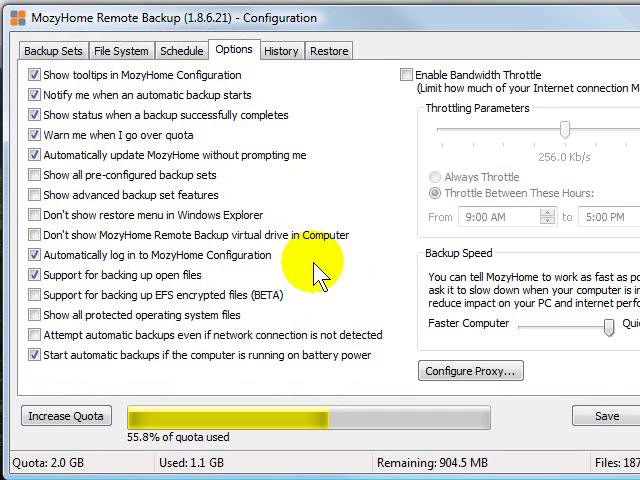
{"action": "mouse_move", "coordinate": [316, 276]}
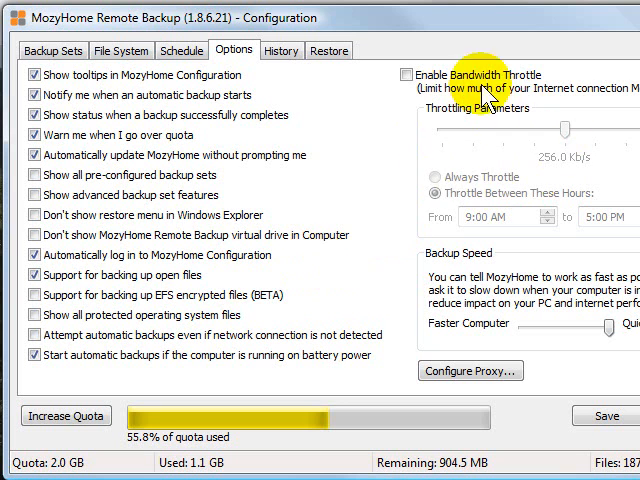
{"action": "mouse_move", "coordinate": [482, 180]}
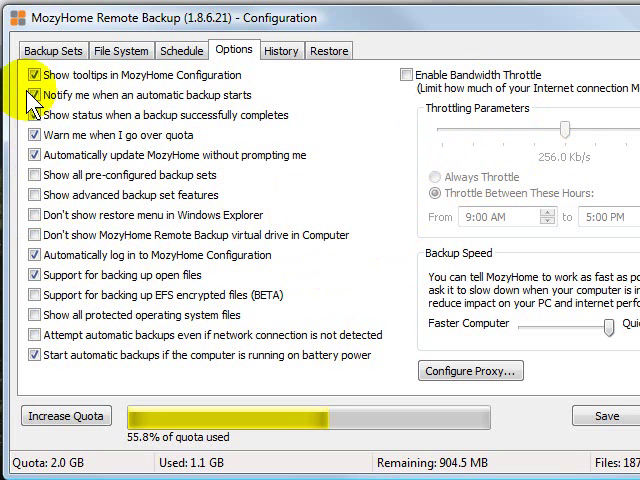
{"action": "mouse_move", "coordinate": [284, 336]}
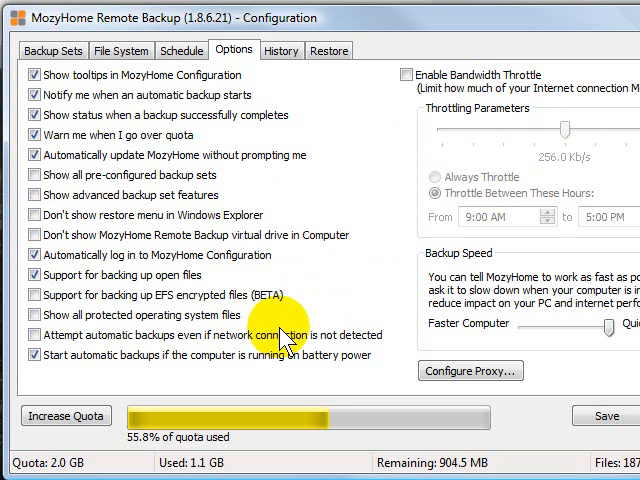
{"action": "left_click", "coordinate": [280, 50]}
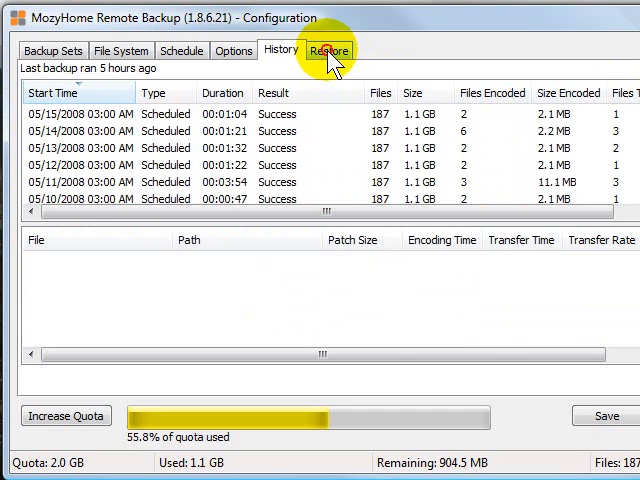
- Show the Restore settings listing Drive C and the backed-up sets
{"action": "left_click", "coordinate": [328, 50]}
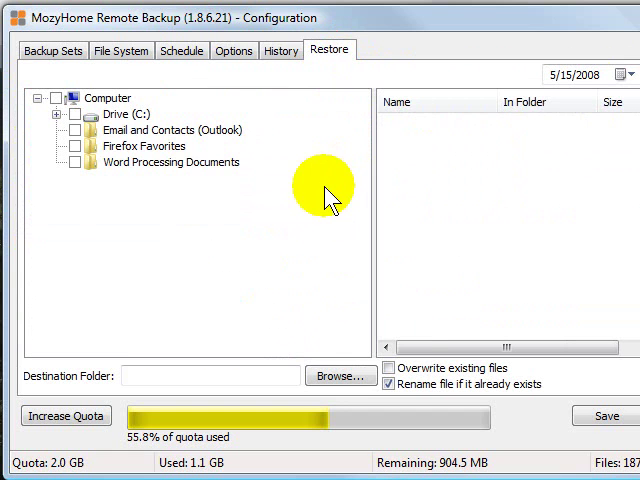
{"action": "mouse_move", "coordinate": [210, 120]}
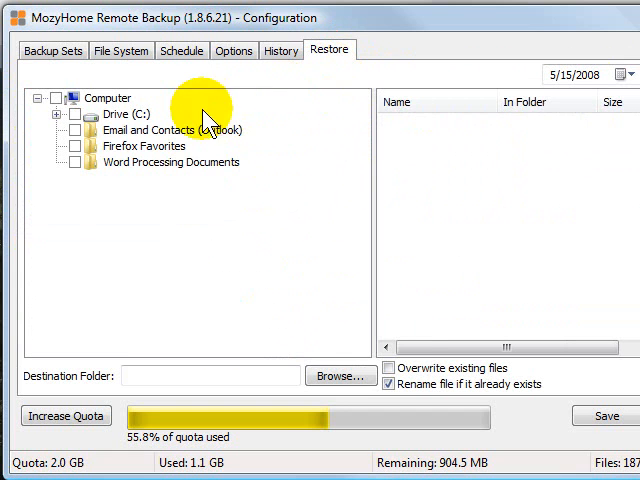
{"action": "mouse_move", "coordinate": [80, 216]}
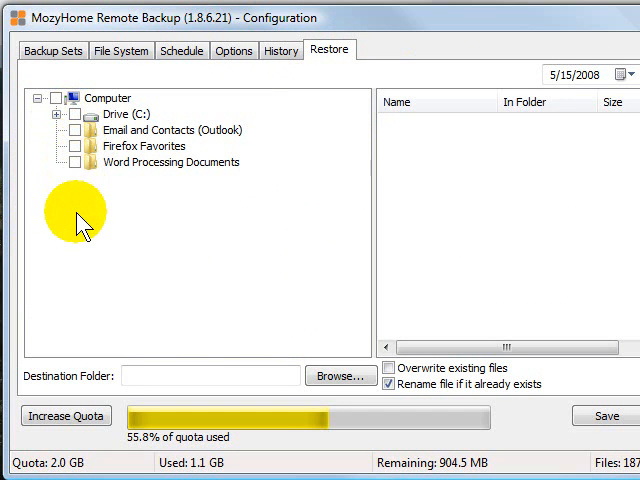
{"action": "mouse_move", "coordinate": [248, 270]}
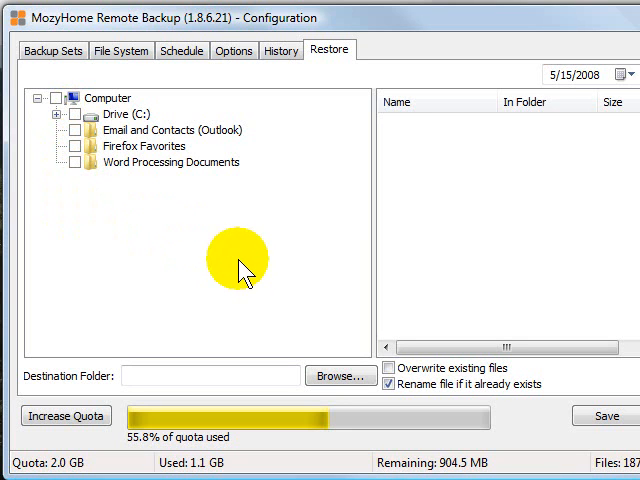